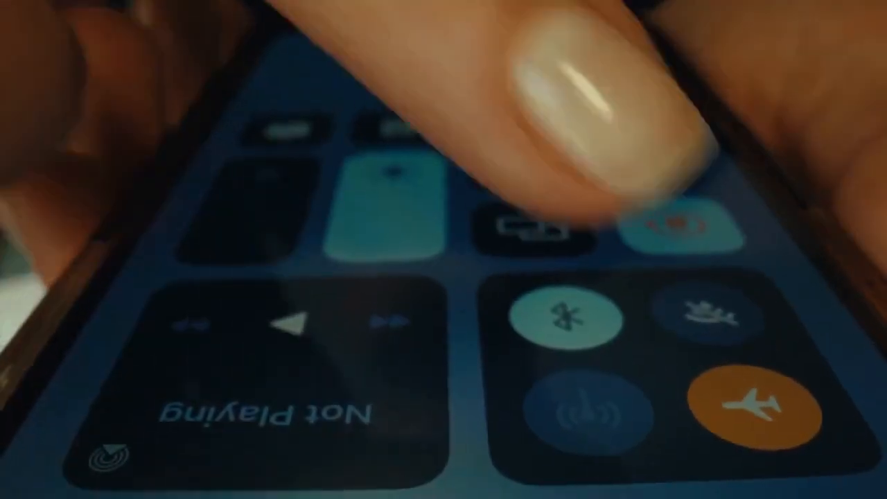
left_click(582, 409)
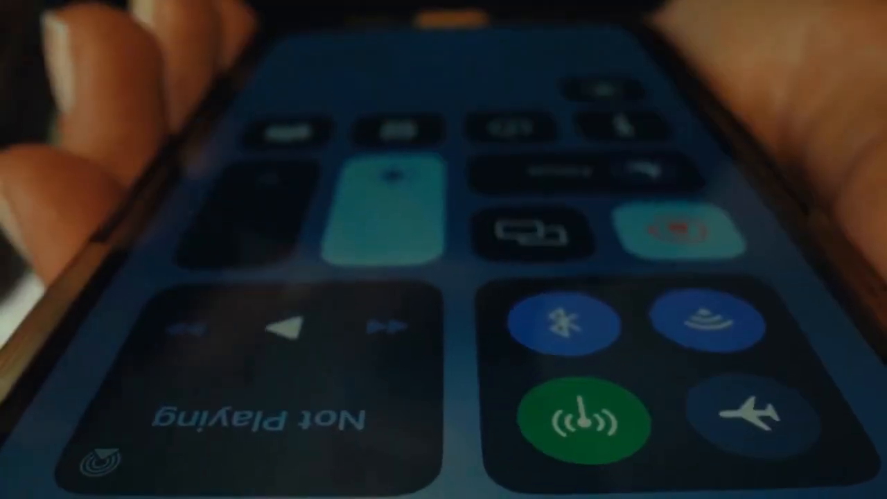
left_click(734, 409)
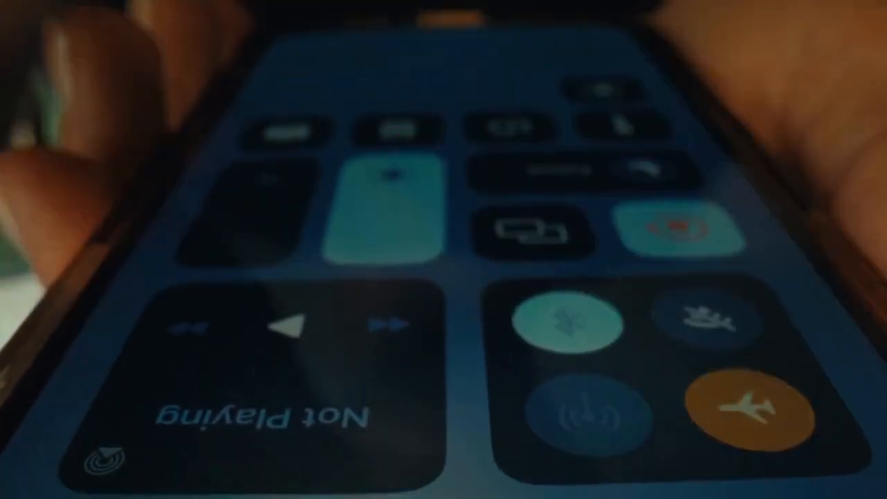